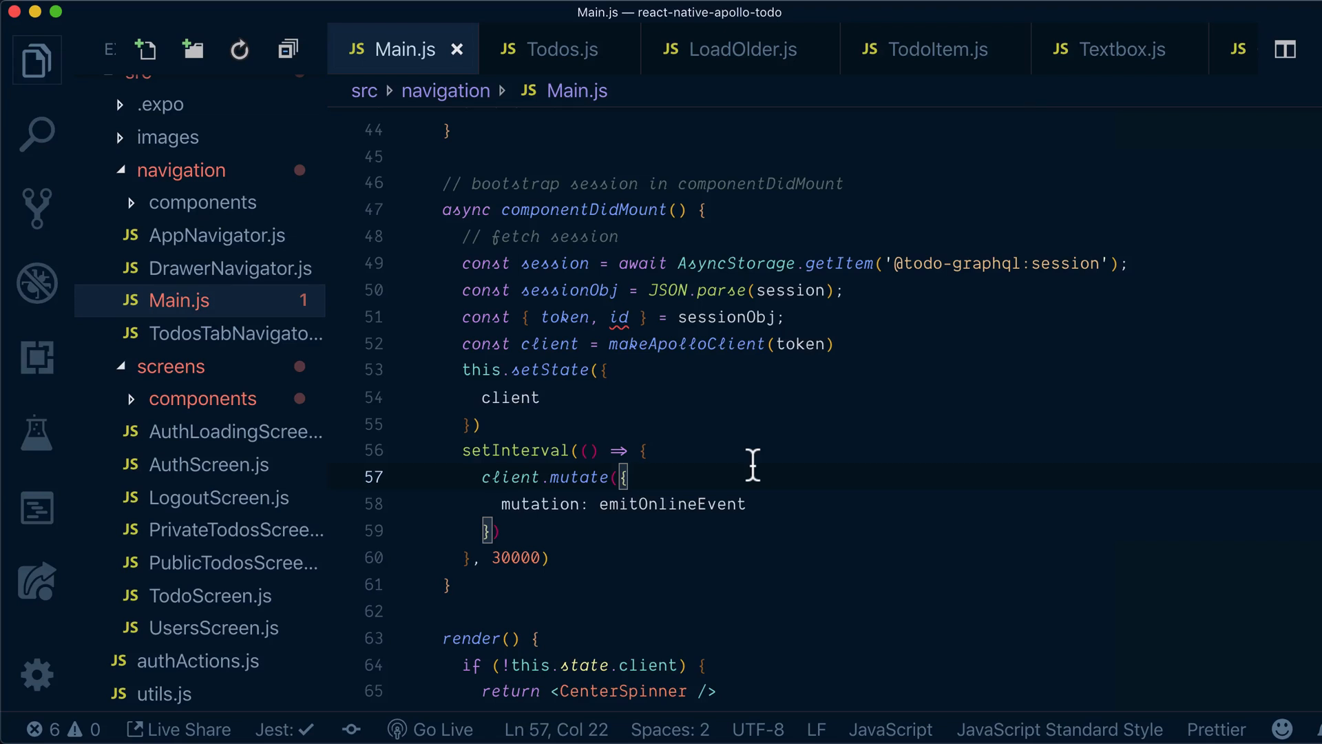
{"action": "mouse_move", "coordinate": [737, 460]}
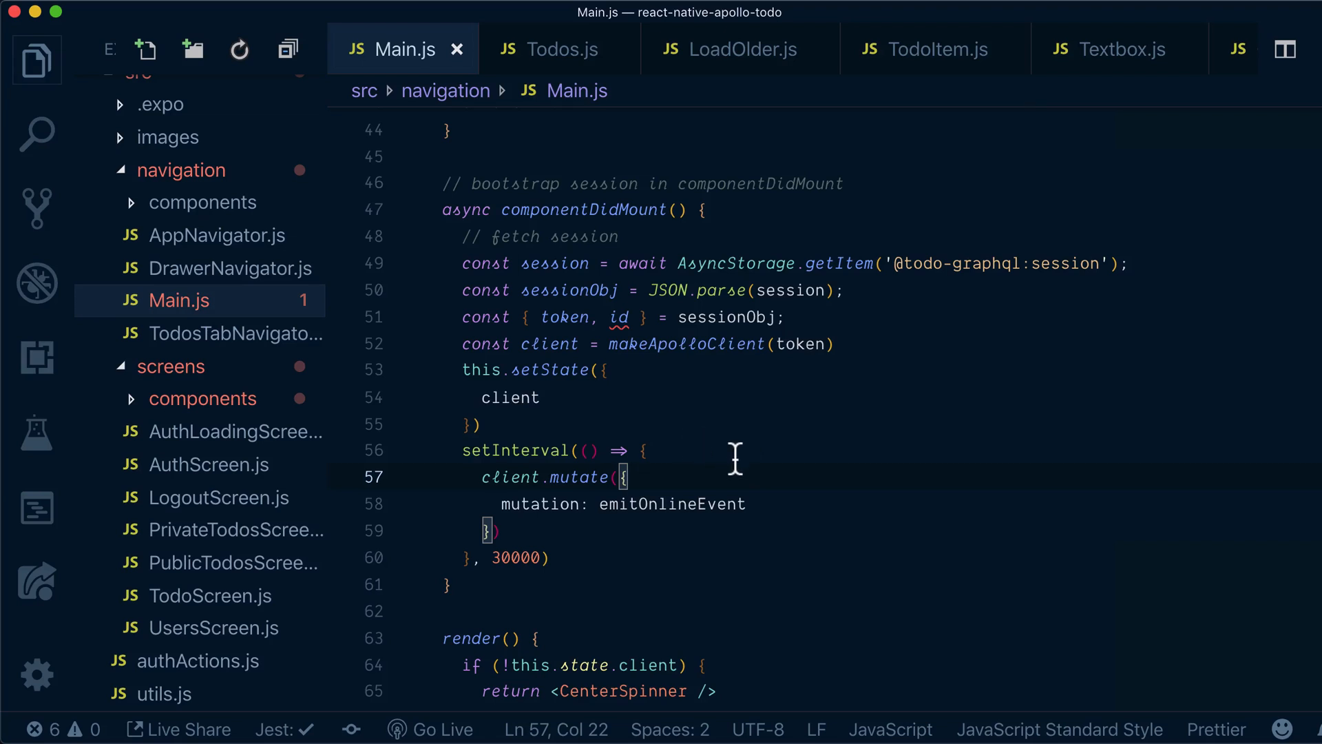
{"action": "mouse_move", "coordinate": [688, 539]}
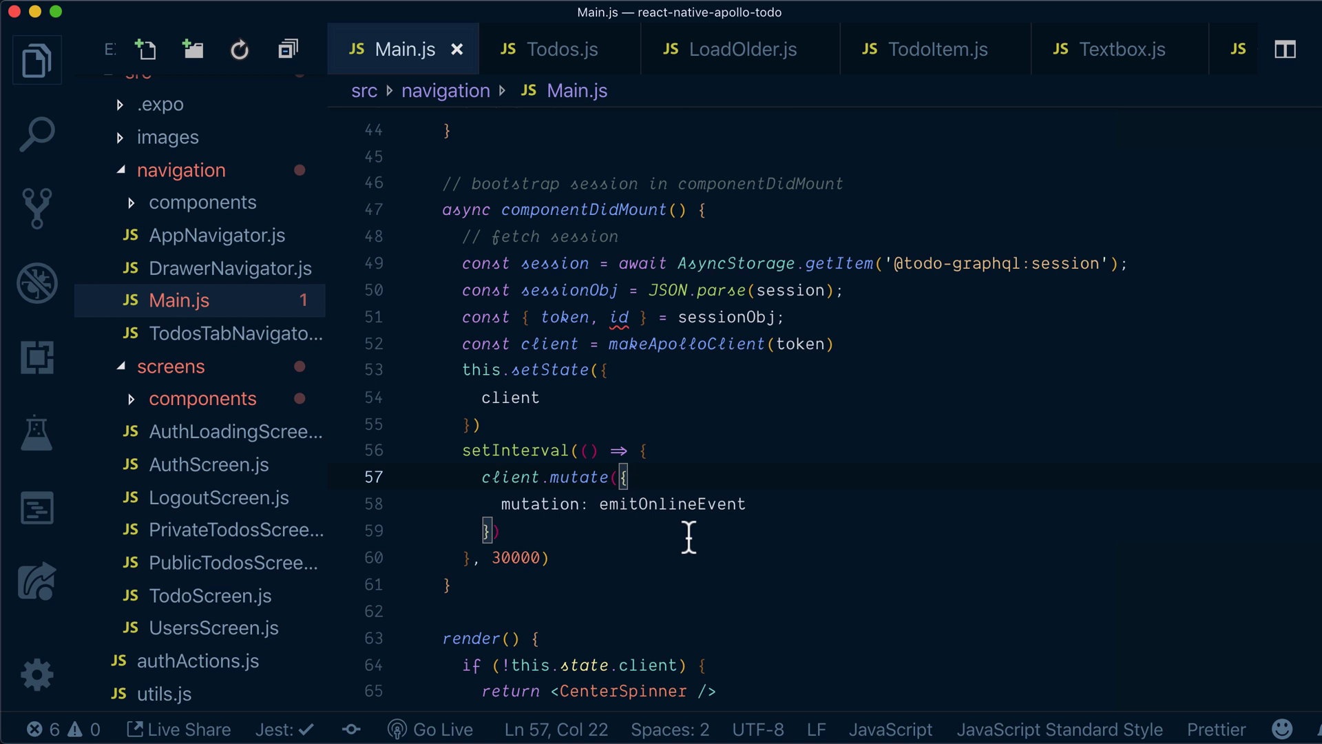
{"action": "mouse_move", "coordinate": [631, 477]}
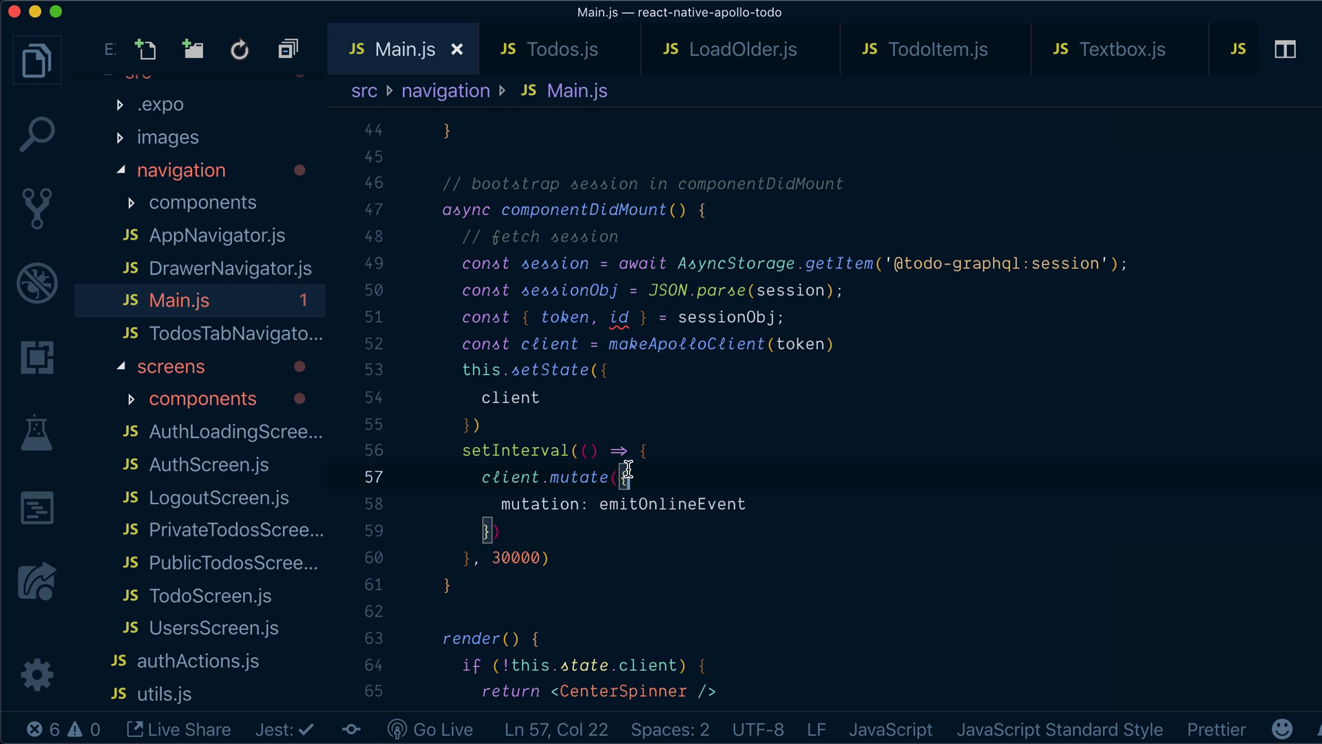
{"action": "mouse_move", "coordinate": [735, 488]}
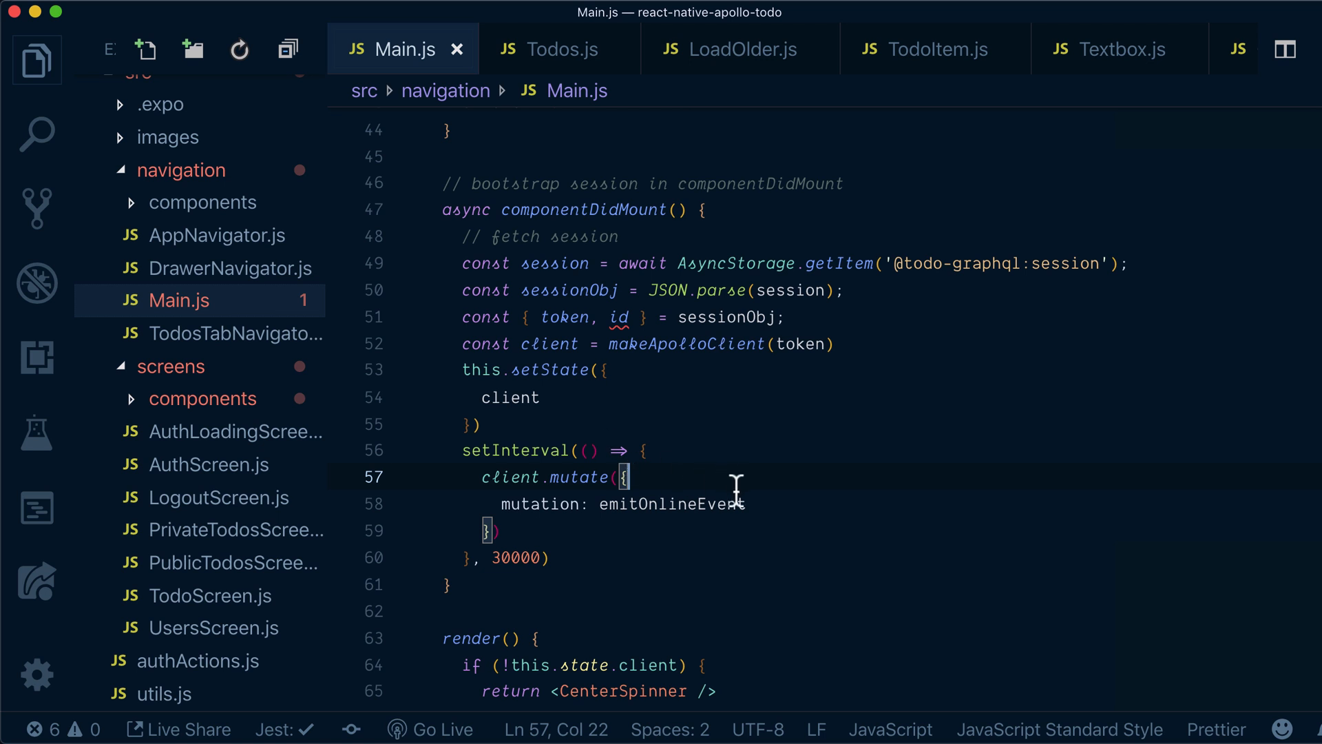
{"action": "mouse_move", "coordinate": [666, 444]}
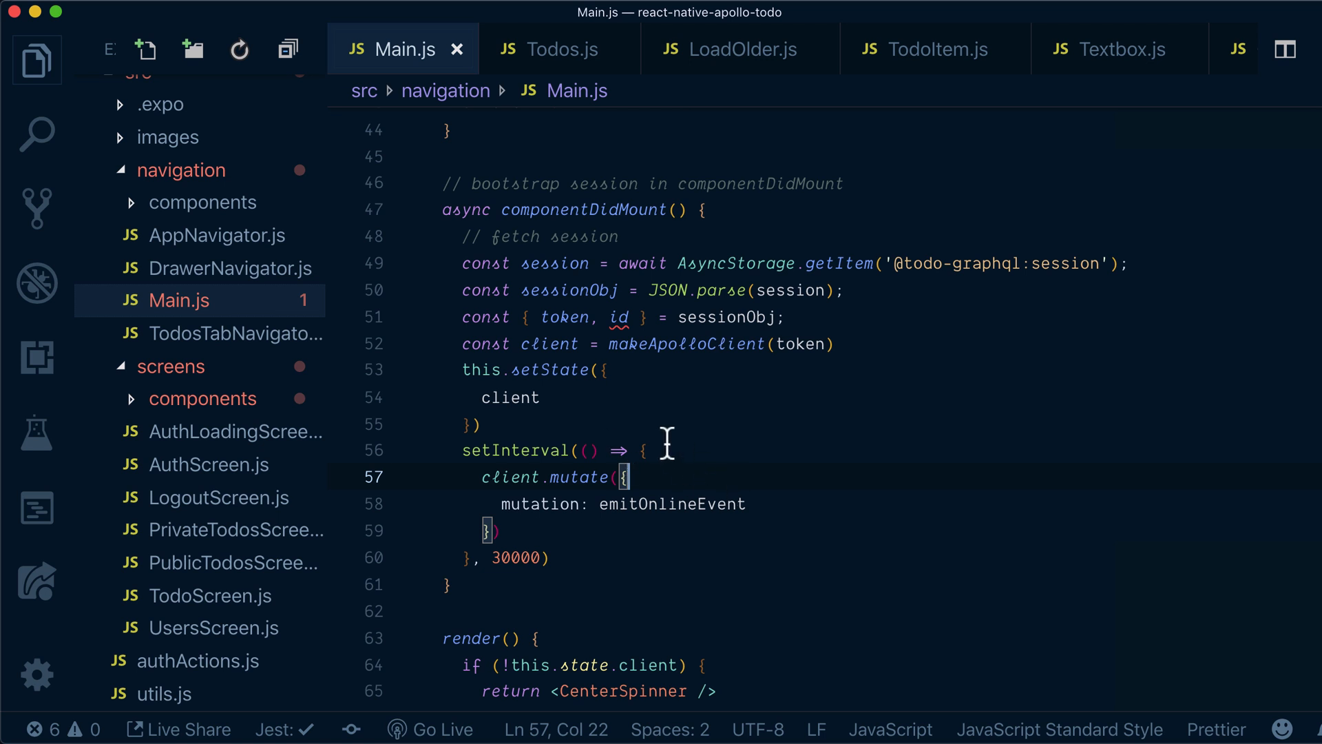
{"action": "mouse_move", "coordinate": [727, 439]}
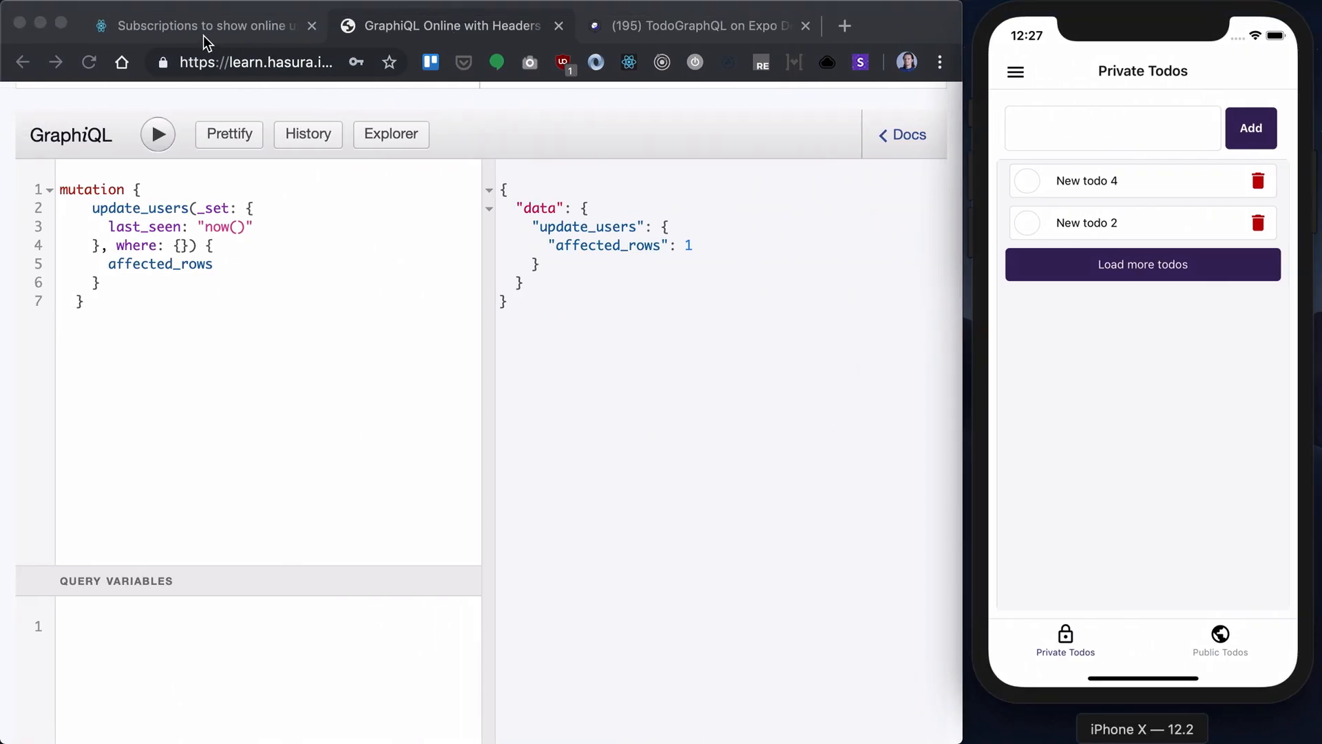
Install apollo-link-ws and subscriptions-transport-ws with npm after checking the Subscription lesson
{"action": "left_click", "coordinate": [202, 25]}
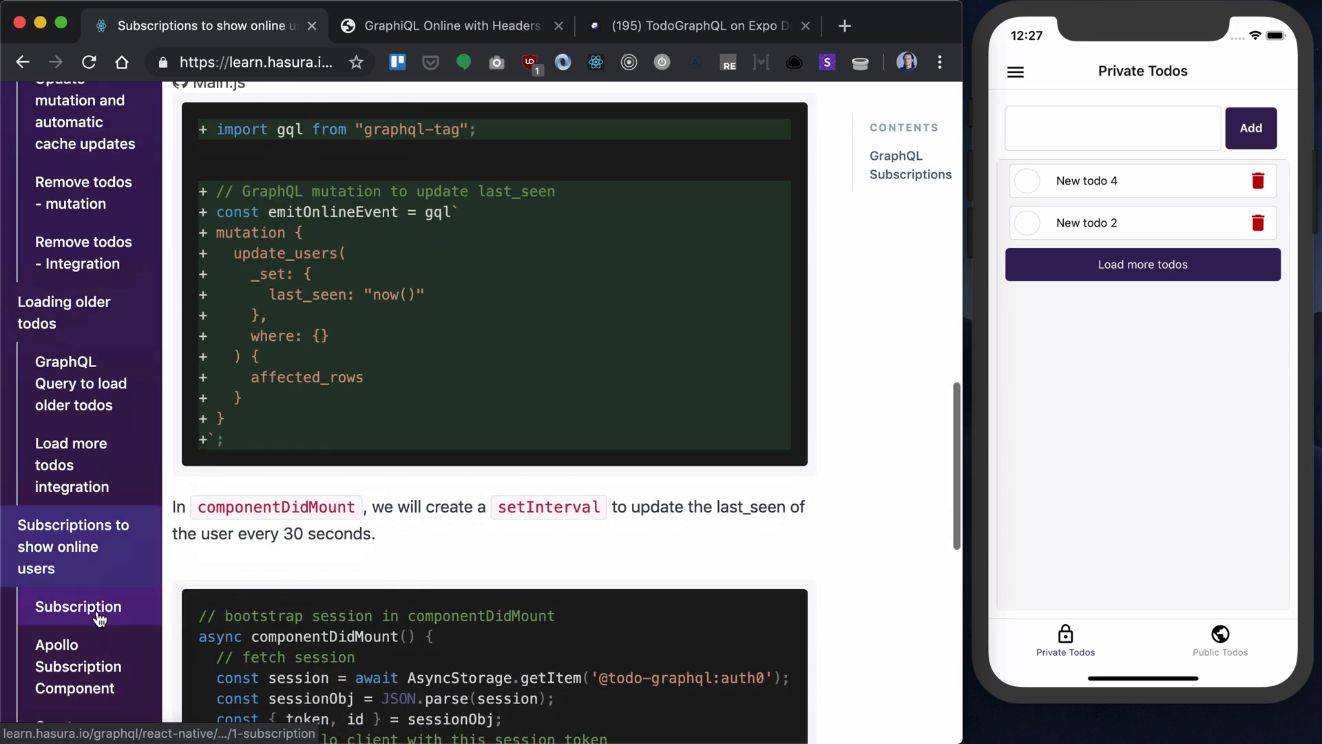
{"action": "left_click", "coordinate": [78, 607]}
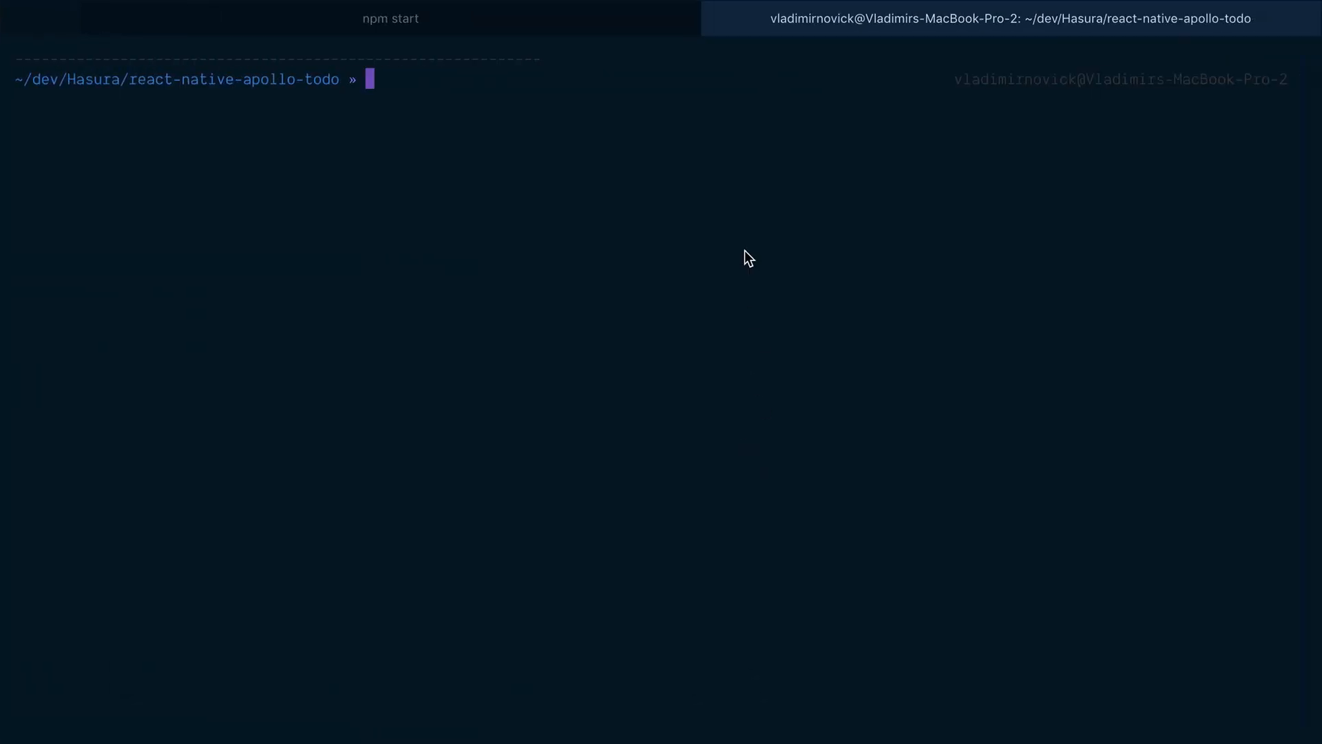
{"action": "type", "text": "npm install apollo-link-ws subscriptions-transport-ws --save"}
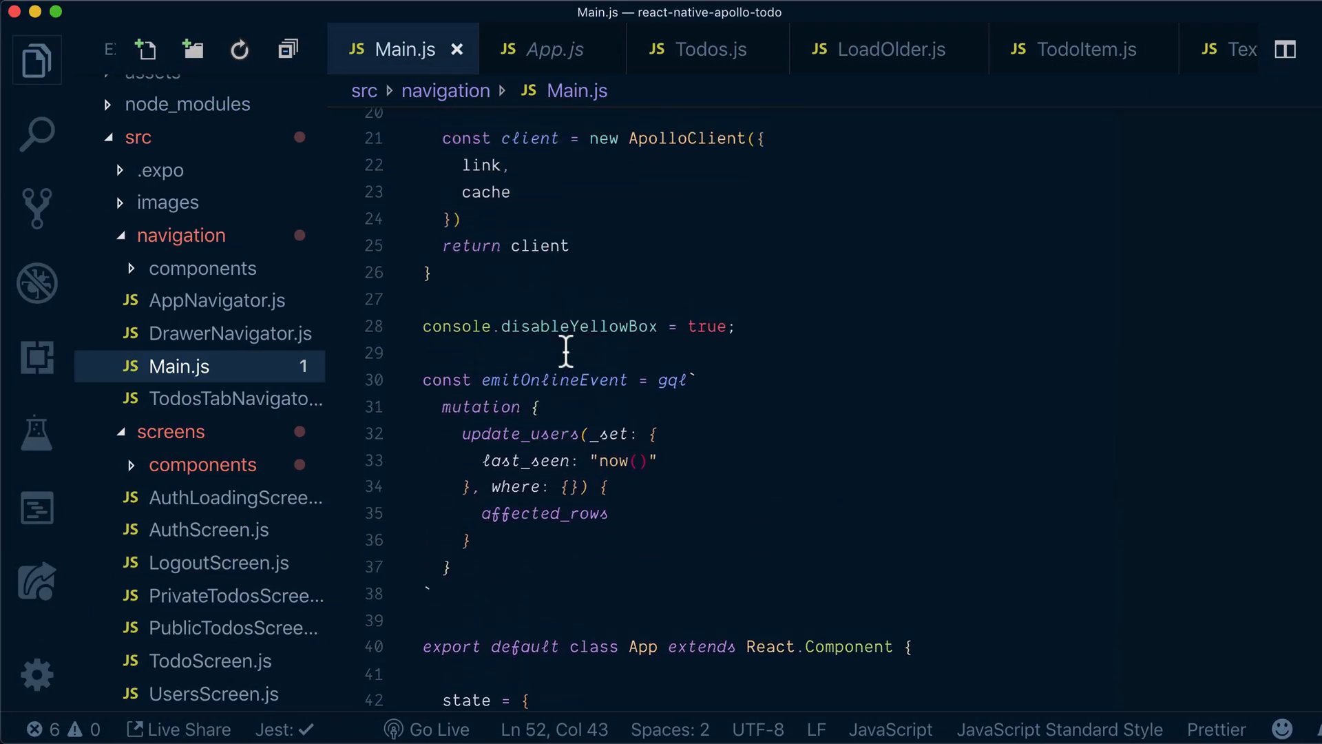
Replace the HttpLink import and constructor with WebSocketLink from apollo-link-ws
{"action": "scroll", "scroll_direction": "up", "scroll_amount": 3}
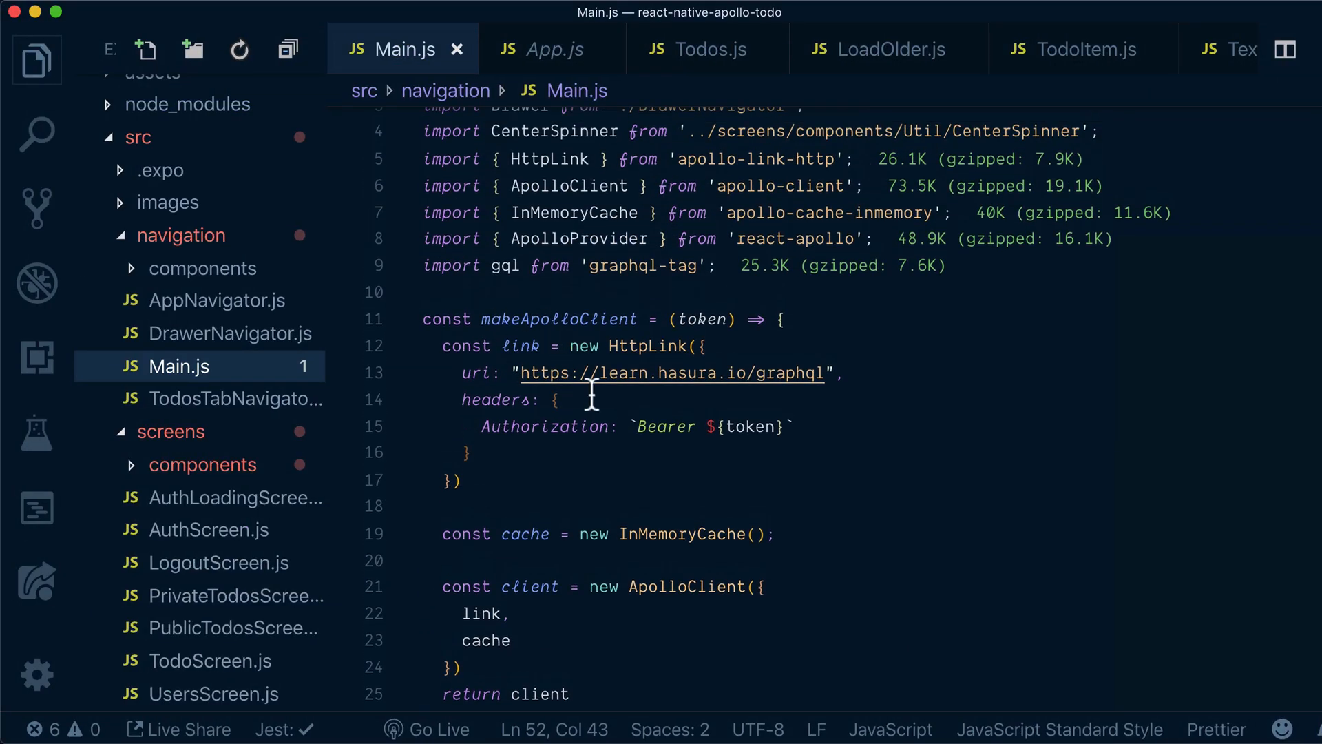
{"action": "left_click", "coordinate": [430, 293]}
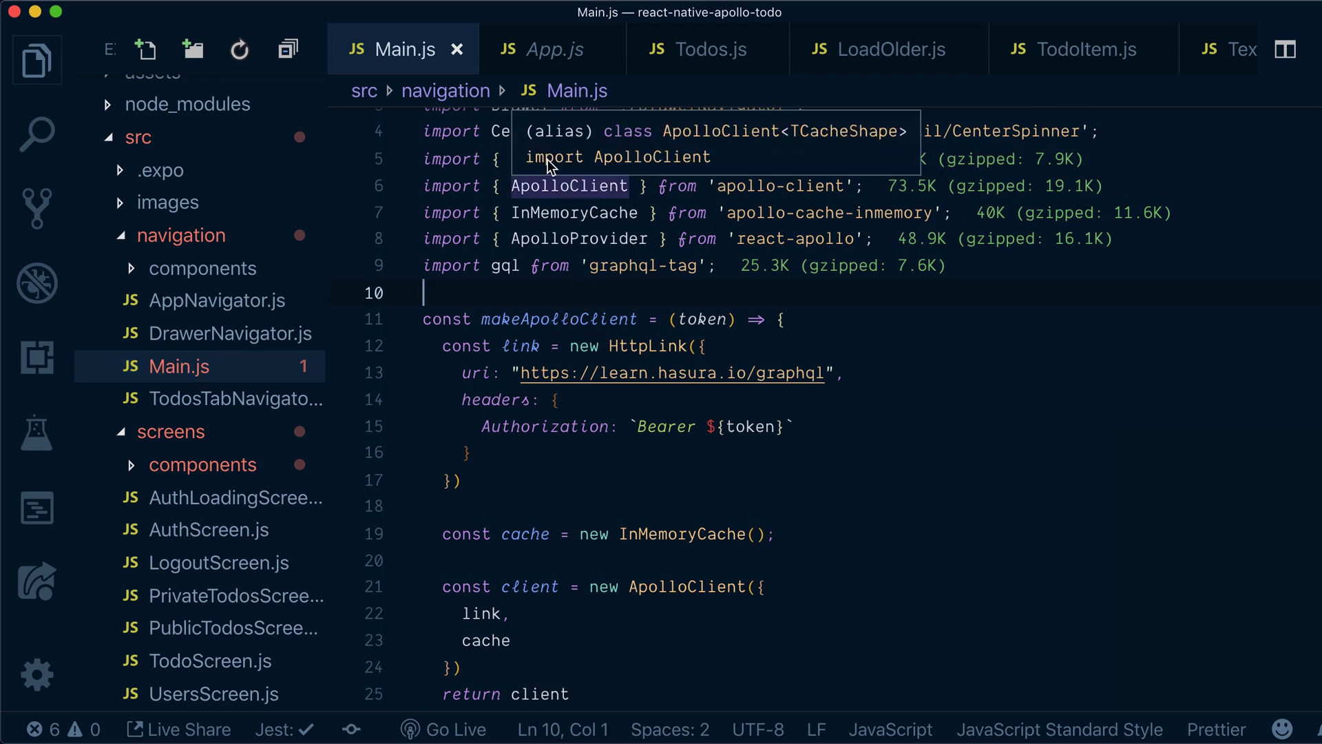
{"action": "left_click", "coordinate": [561, 159]}
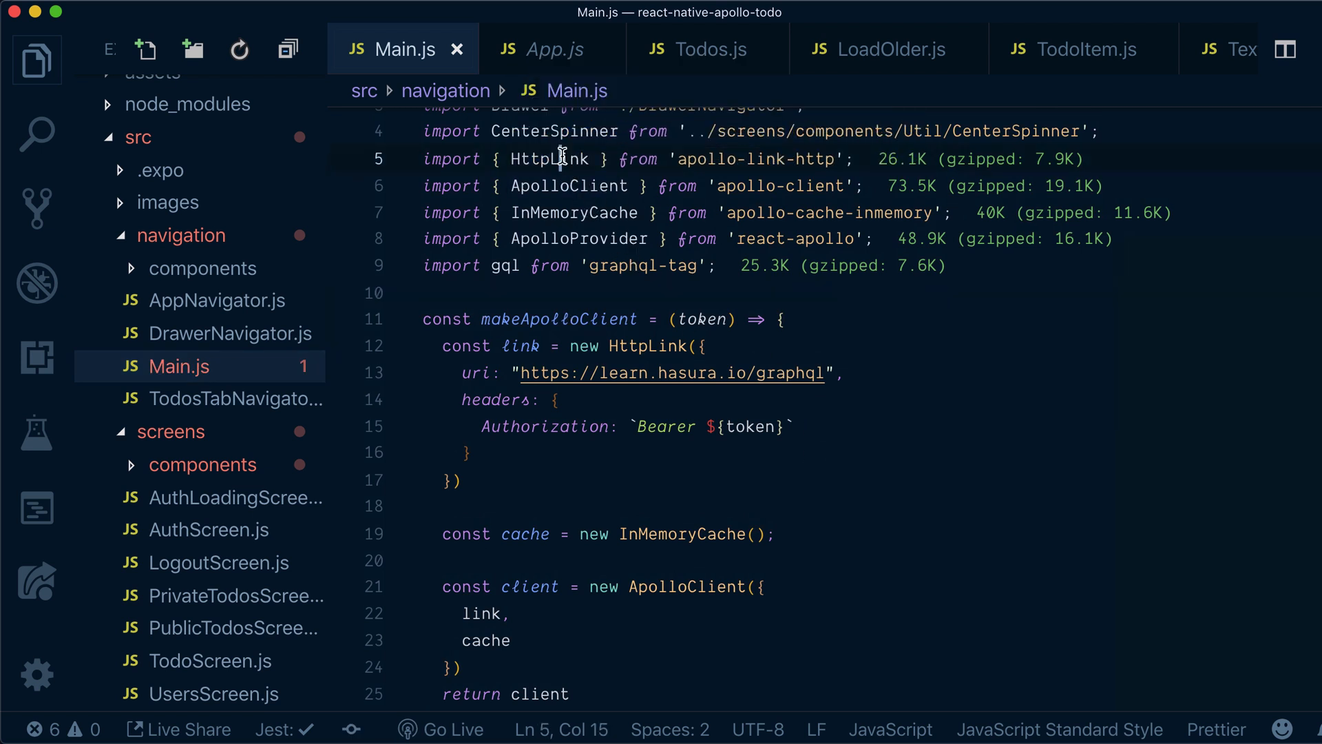
{"action": "type", "text": "WebSocke"}
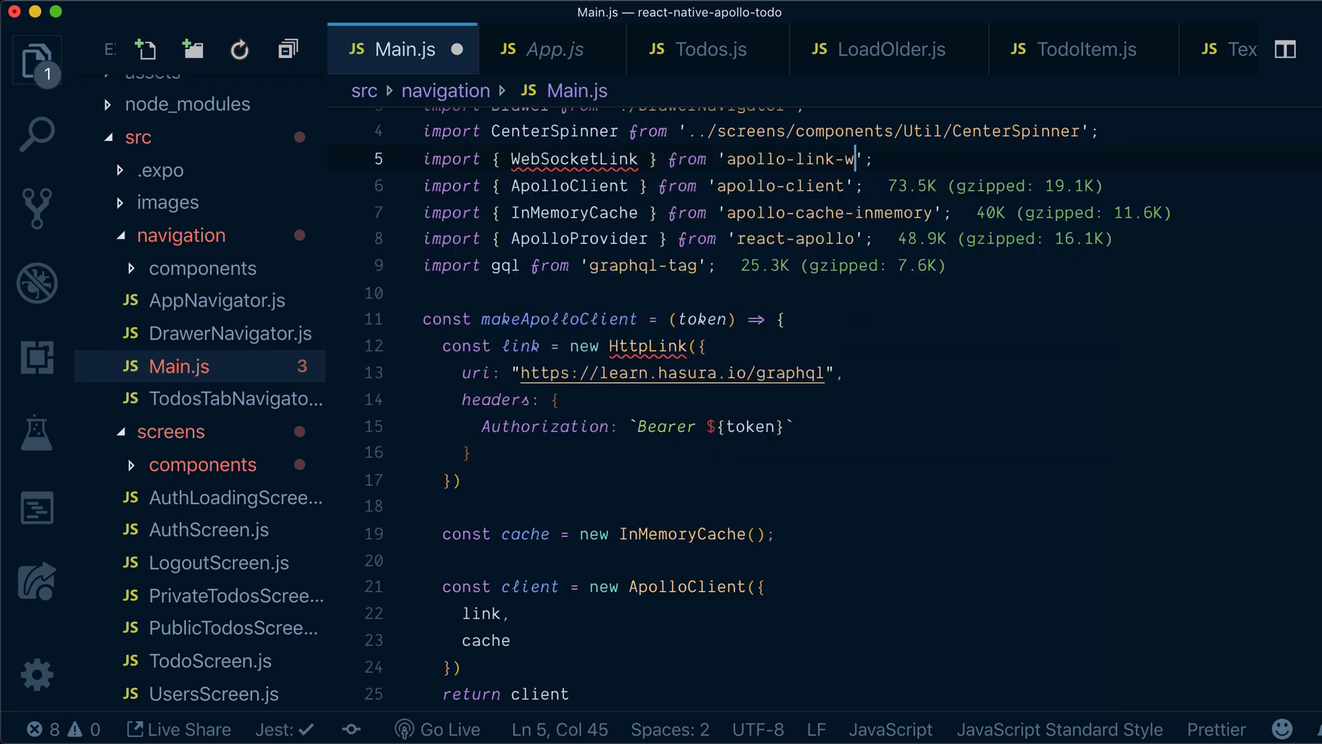
{"action": "type", "text": "s"}
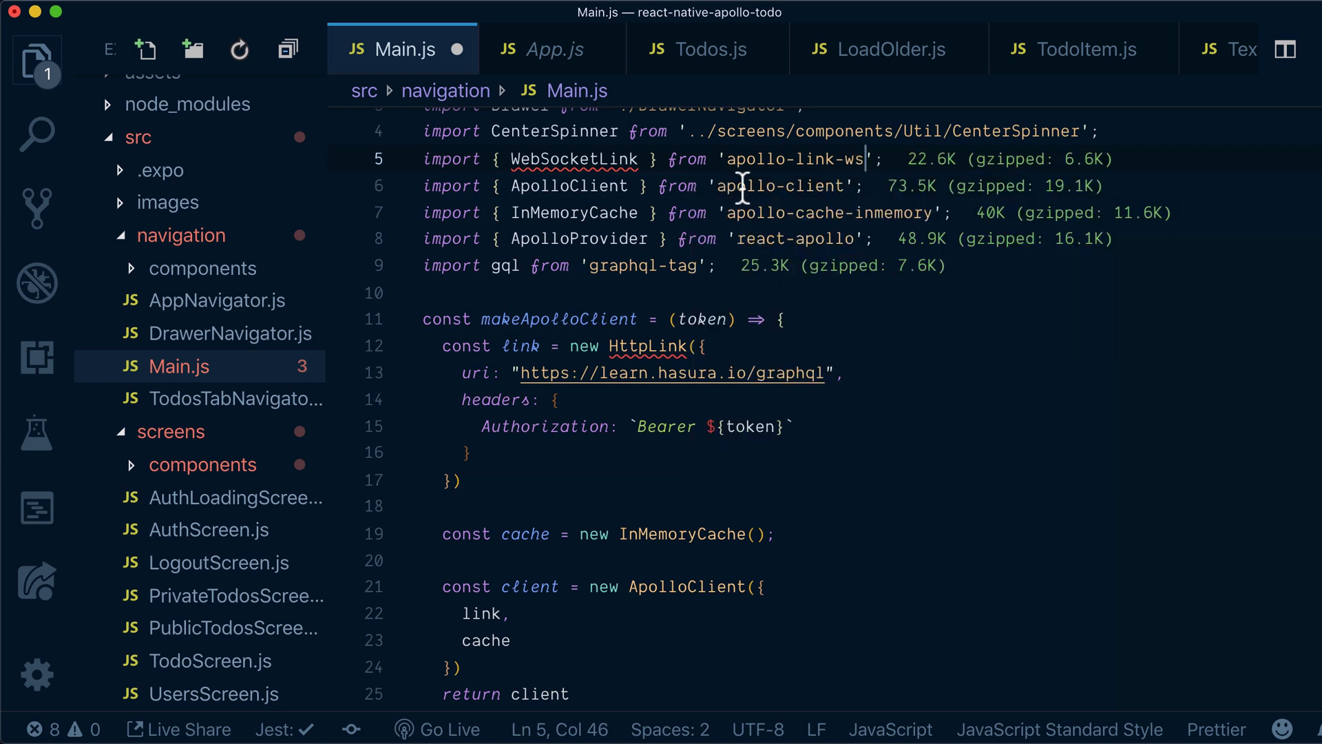
{"action": "left_click", "coordinate": [574, 159]}
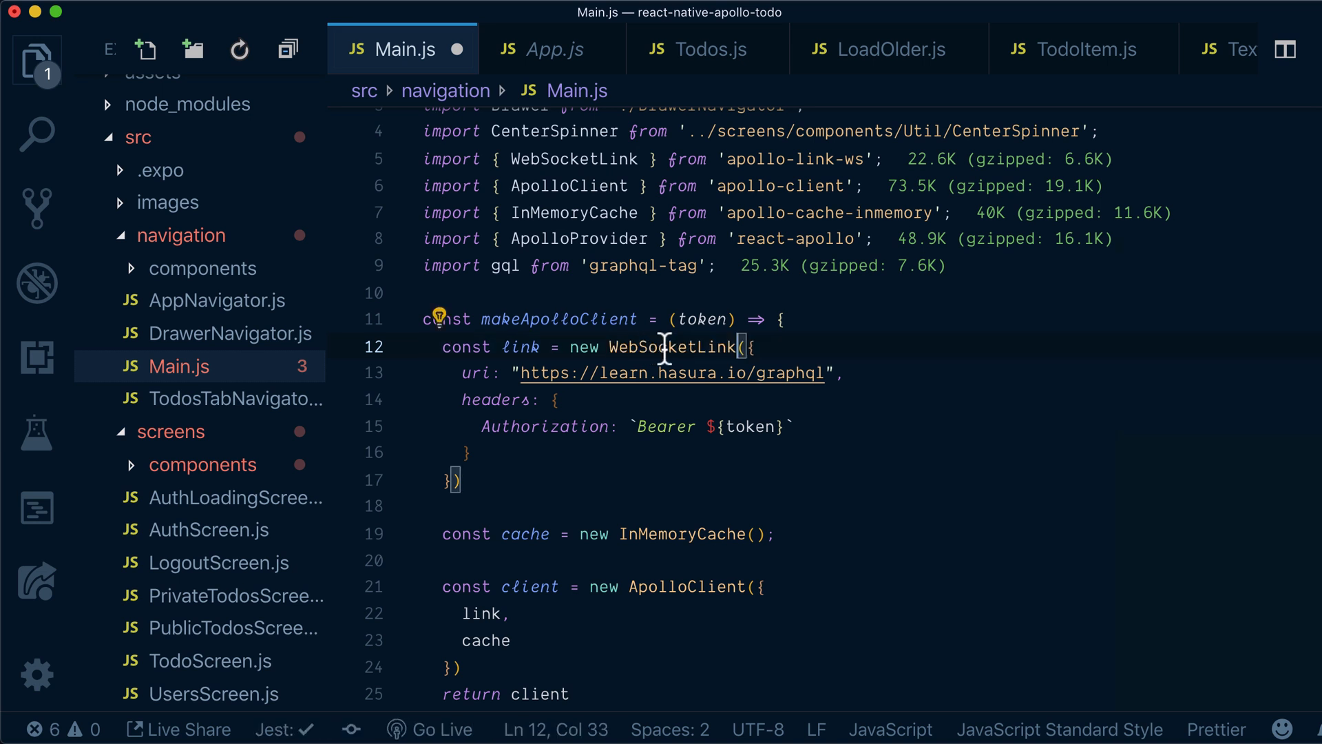
{"action": "mouse_move", "coordinate": [498, 399]}
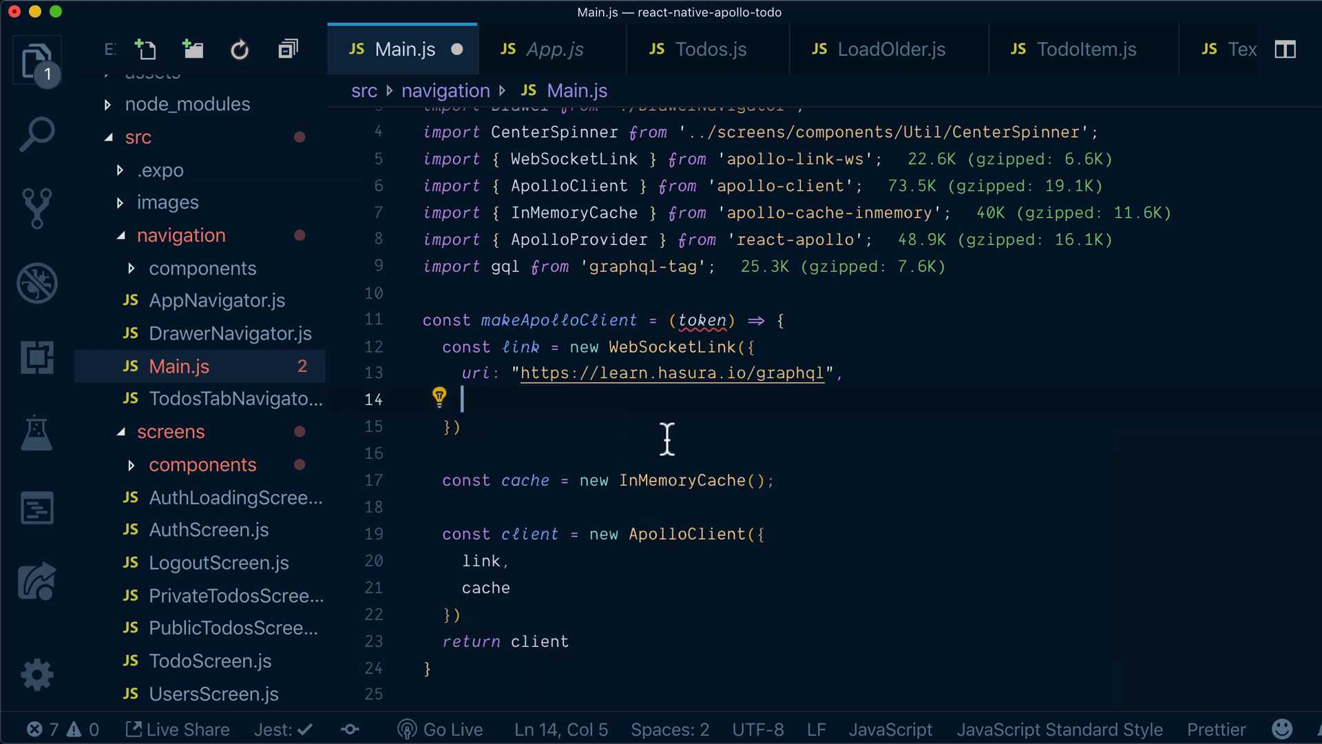
Wrap the link config in options with reconnect: true and connectionParams holding the Bearer Authorization header
{"action": "type", "text": "options: {"}
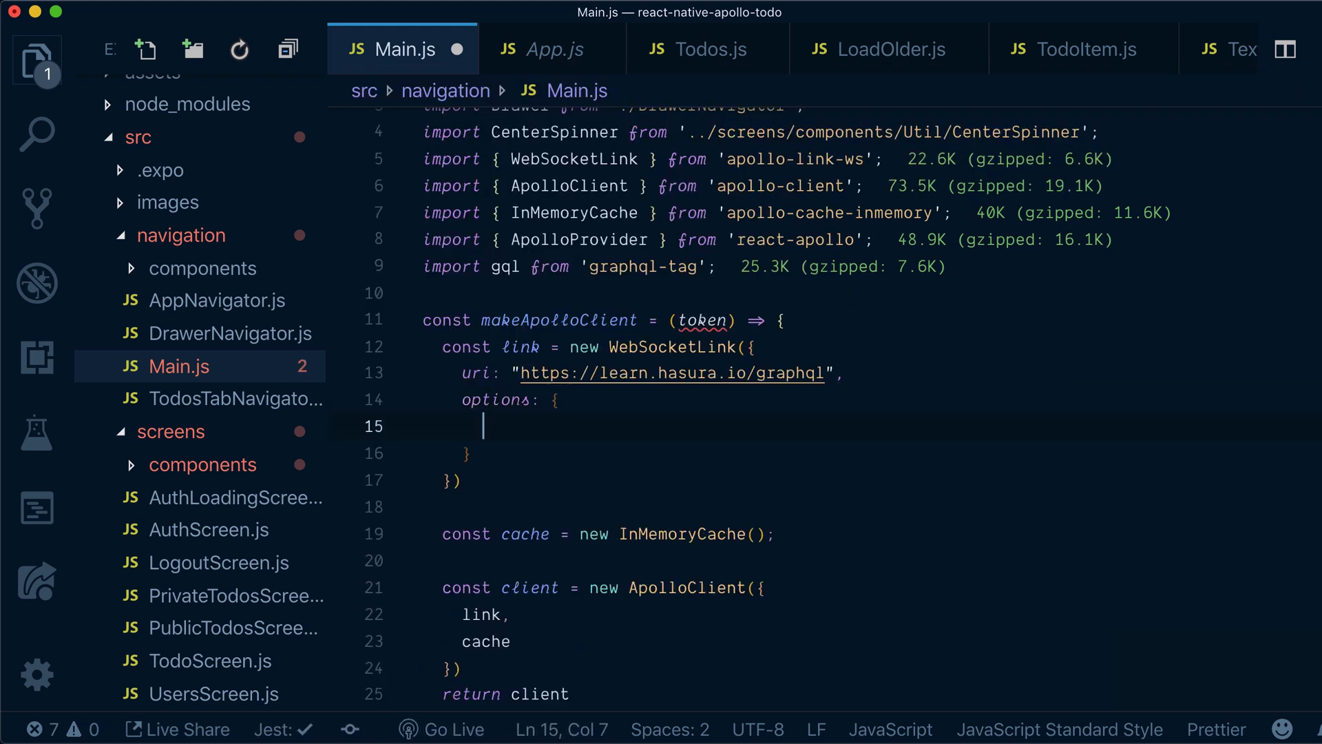
{"action": "type", "text": "connectionParams: {"}
{"action": "type", "text": "Authorization: `Bearer ${token"}
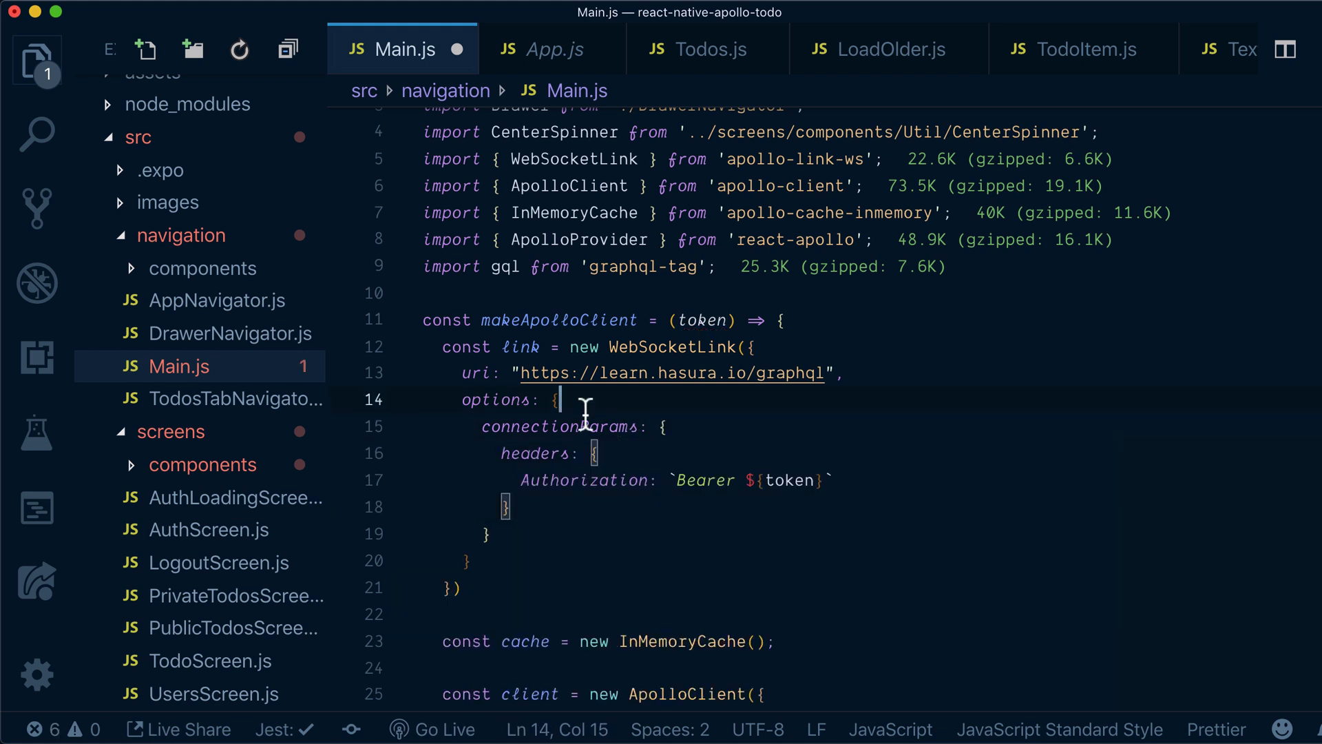
{"action": "type", "text": "reconnect:"}
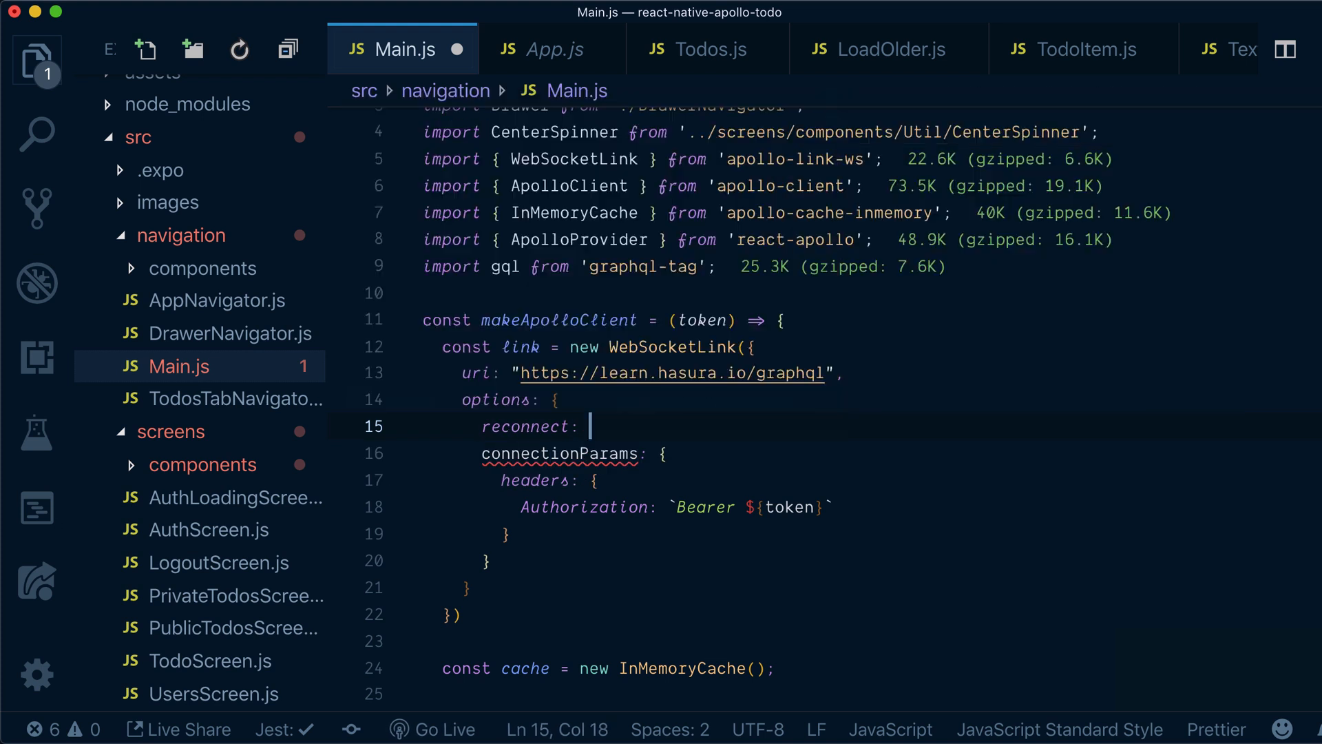
{"action": "type", "text": "true,"}
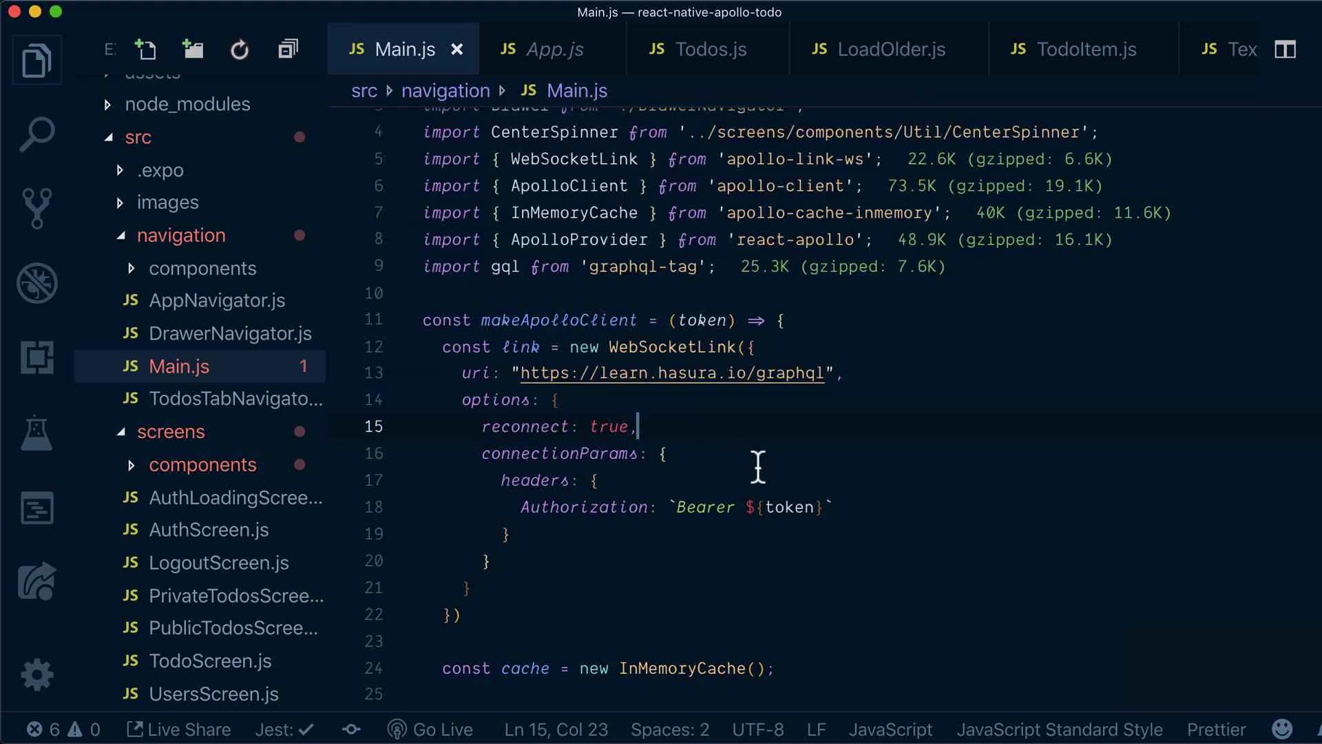
{"action": "mouse_move", "coordinate": [658, 390]}
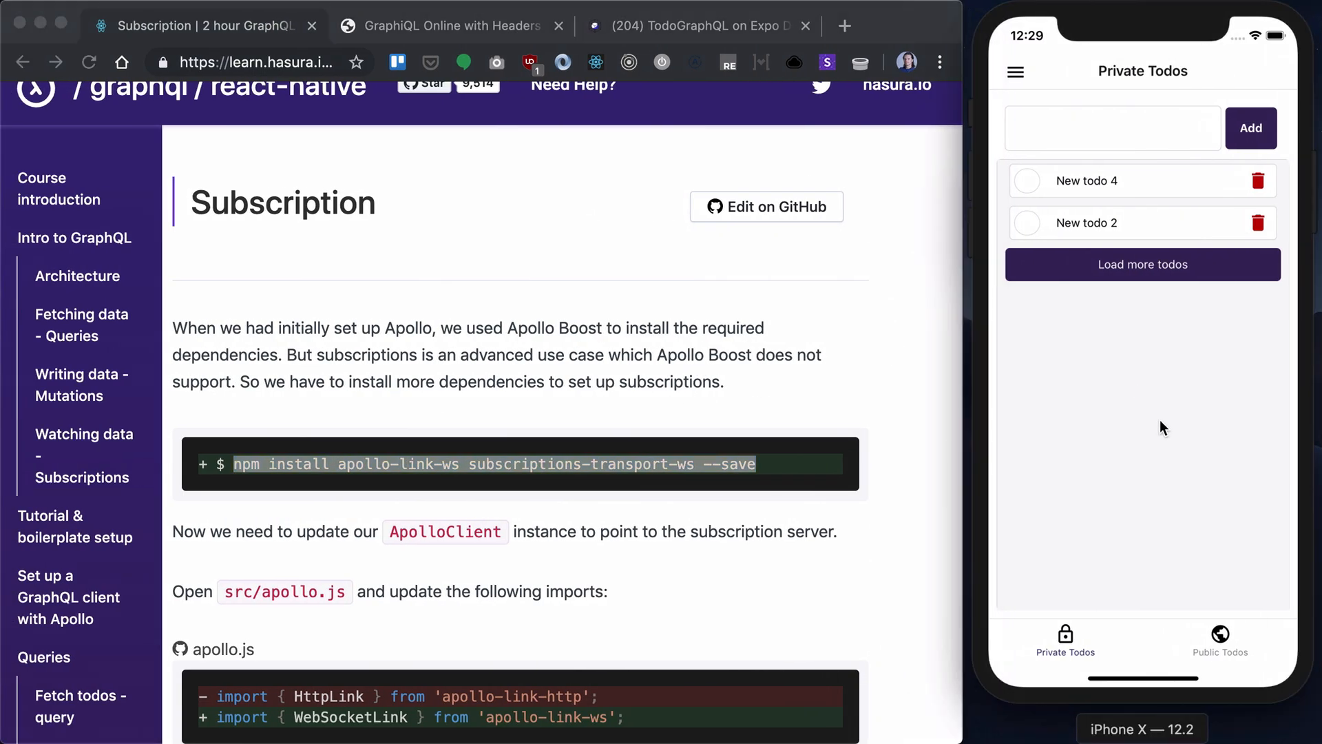
{"action": "left_click", "coordinate": [1142, 264]}
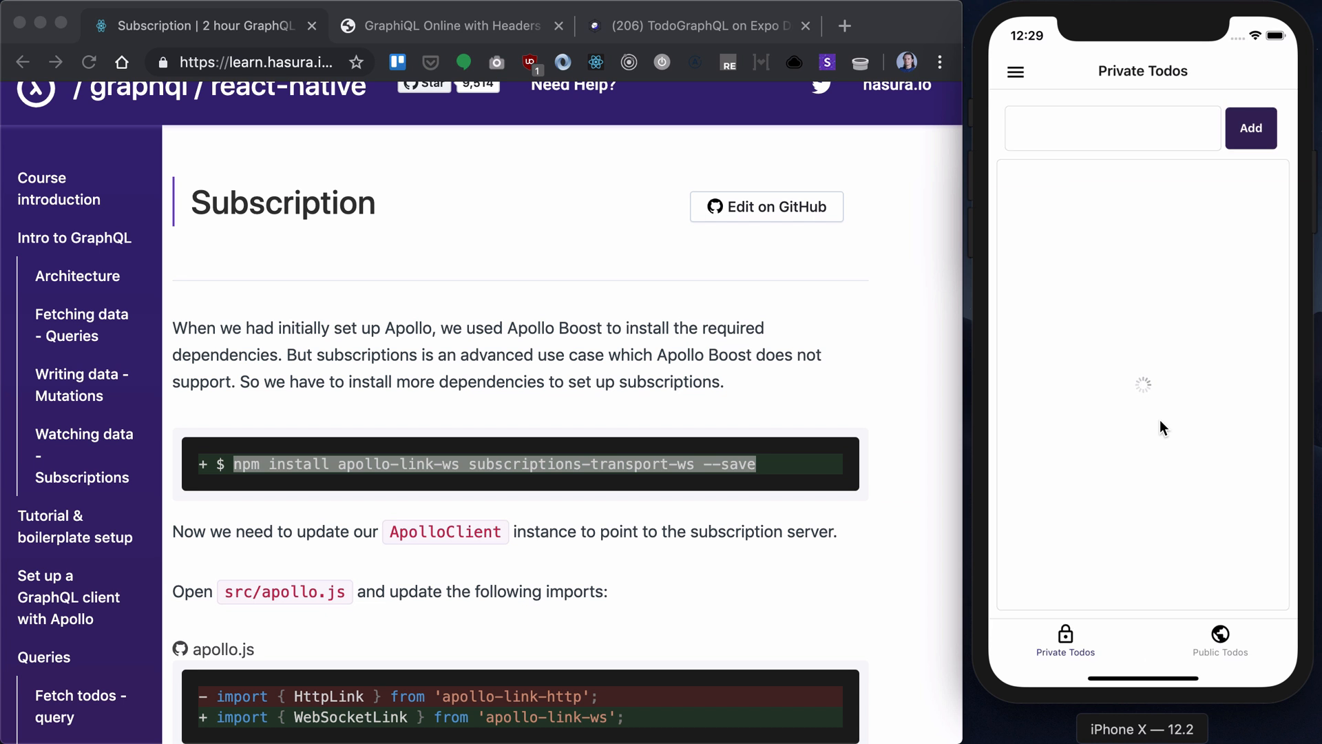
{"action": "left_click", "coordinate": [1220, 643]}
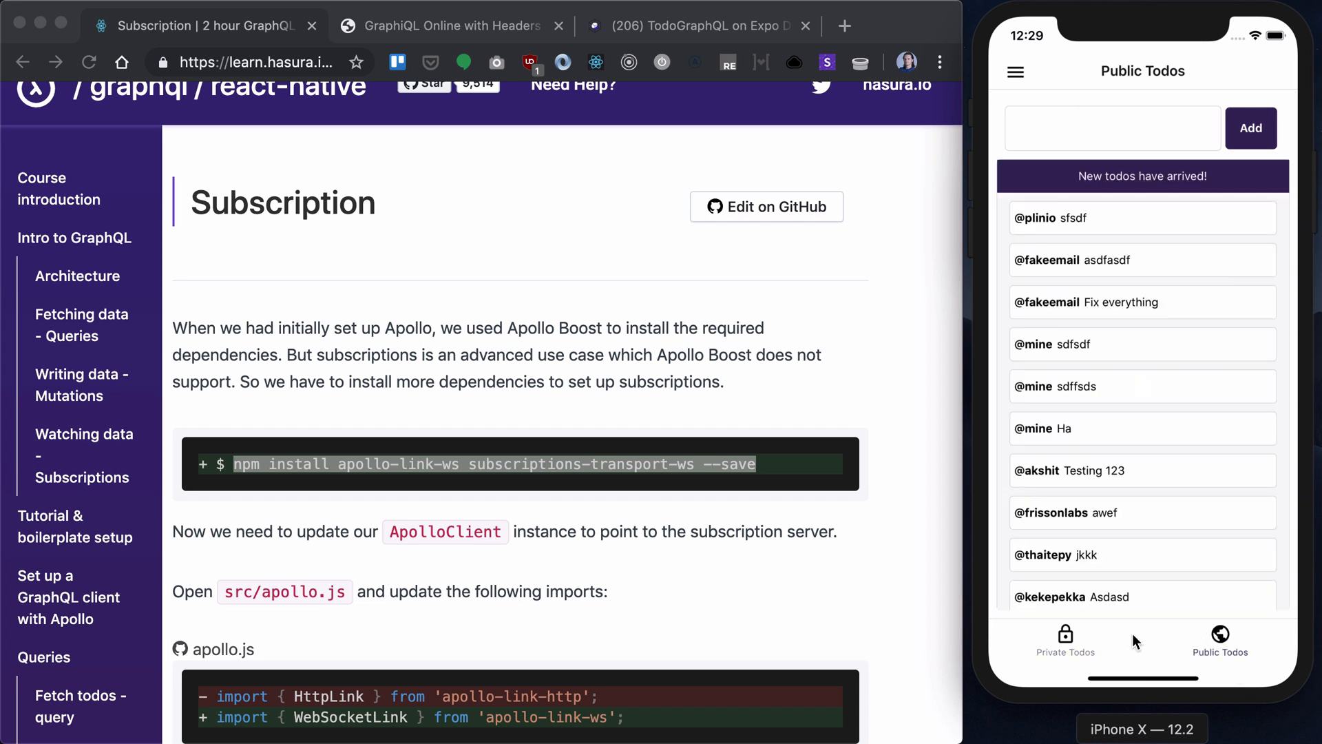
{"action": "left_click", "coordinate": [1066, 642]}
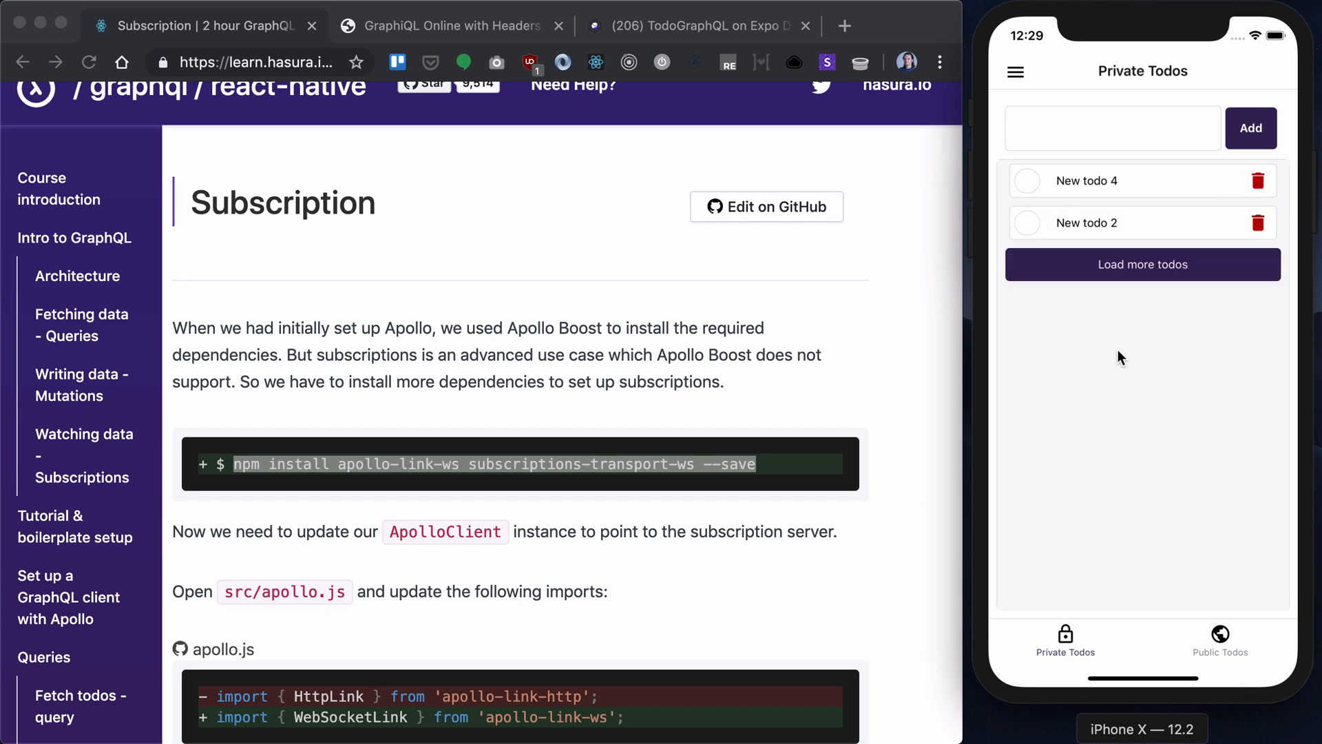
{"action": "mouse_move", "coordinate": [1033, 334]}
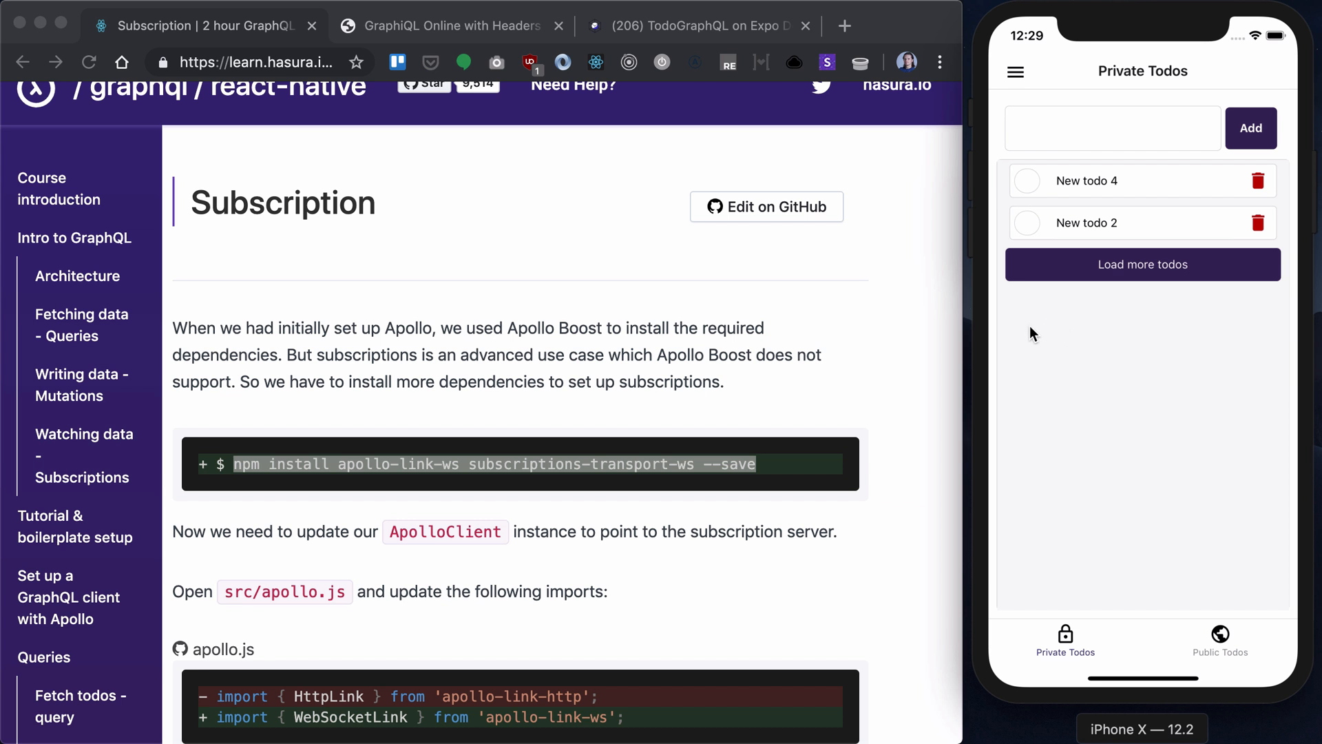